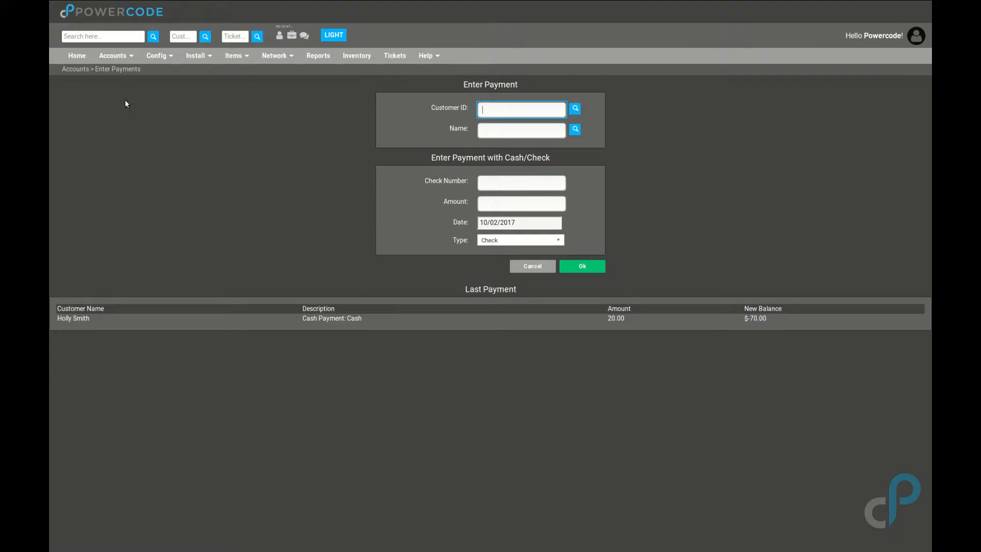
mouse_move(306, 148)
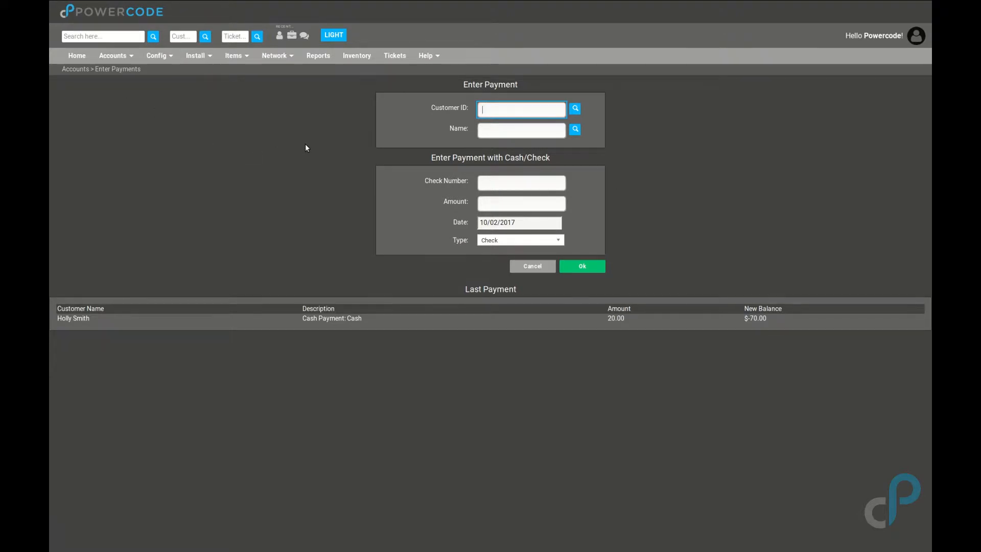
mouse_move(405, 111)
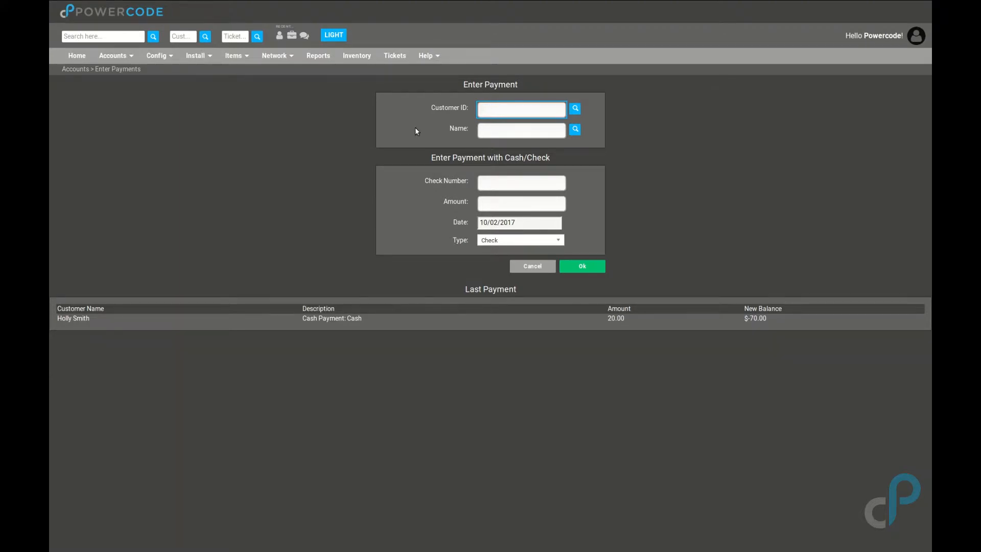
Step: Load customer 93, Johnsons Autobody, and move to the Check Number field
text(93)
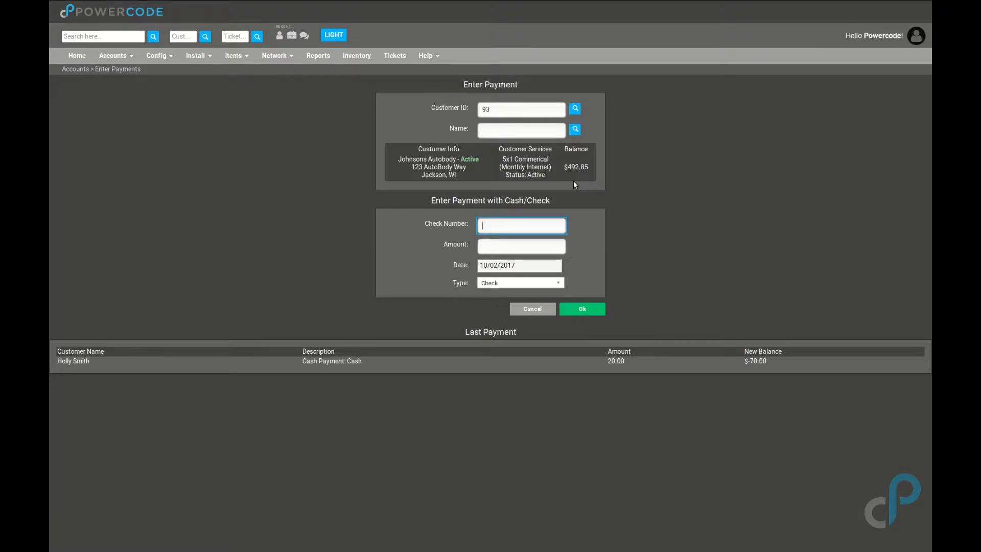
mouse_move(254, 395)
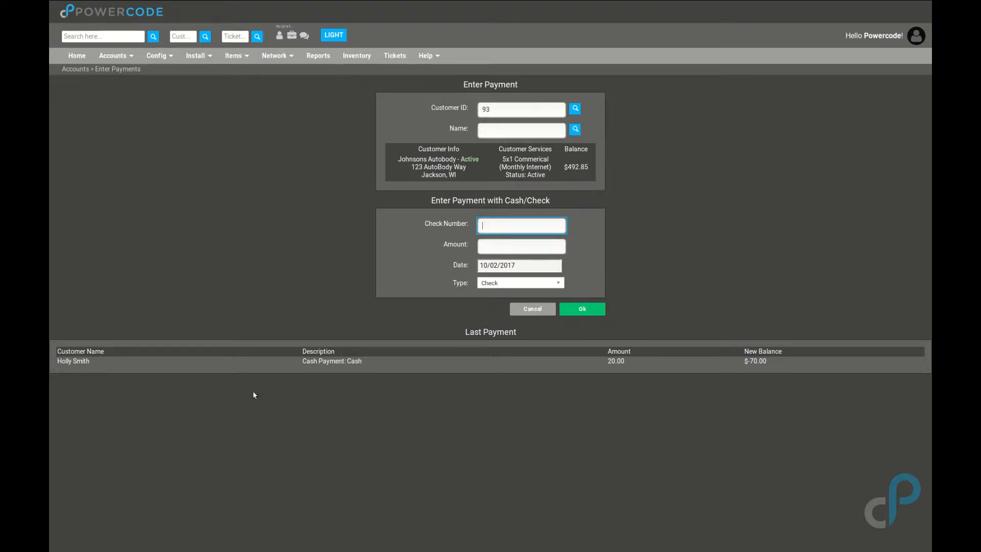
mouse_move(613, 369)
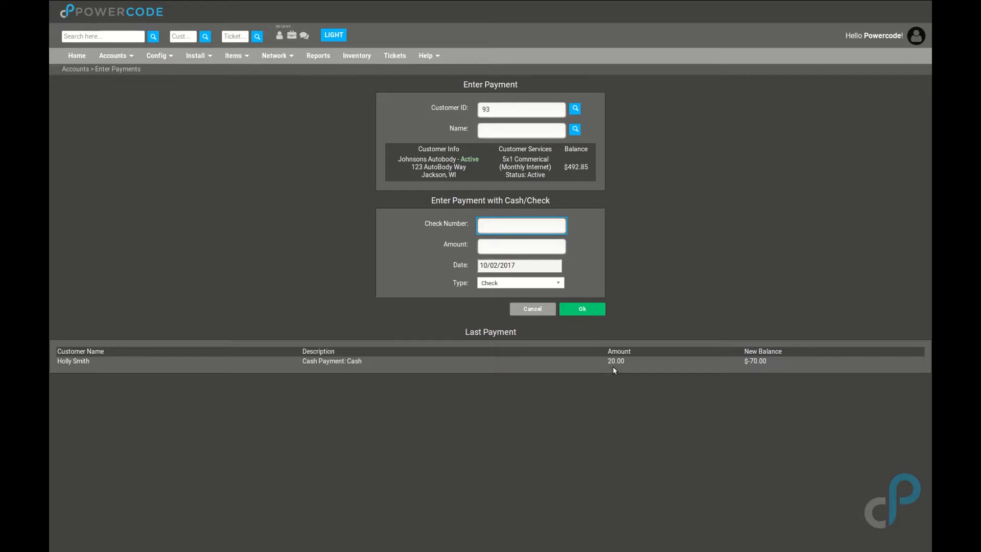
click(521, 225)
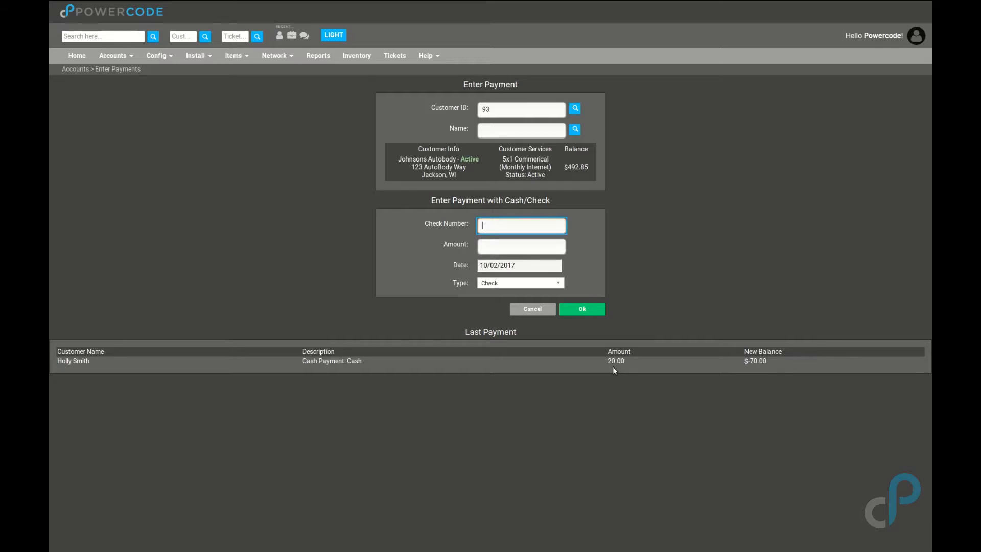
Step: Enter check number 2451 with amount 492.85 and submit for confirmation
text(2451)
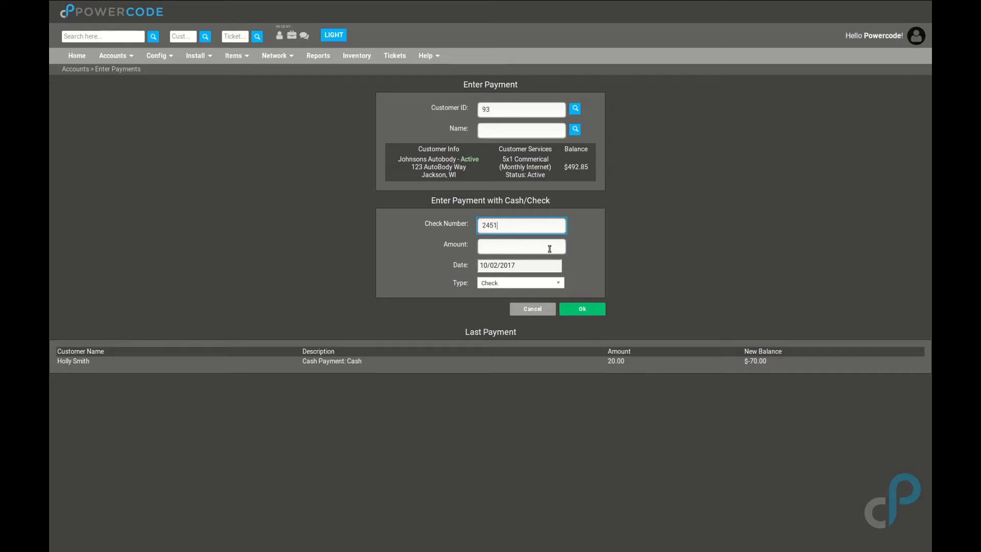
text(492.85)
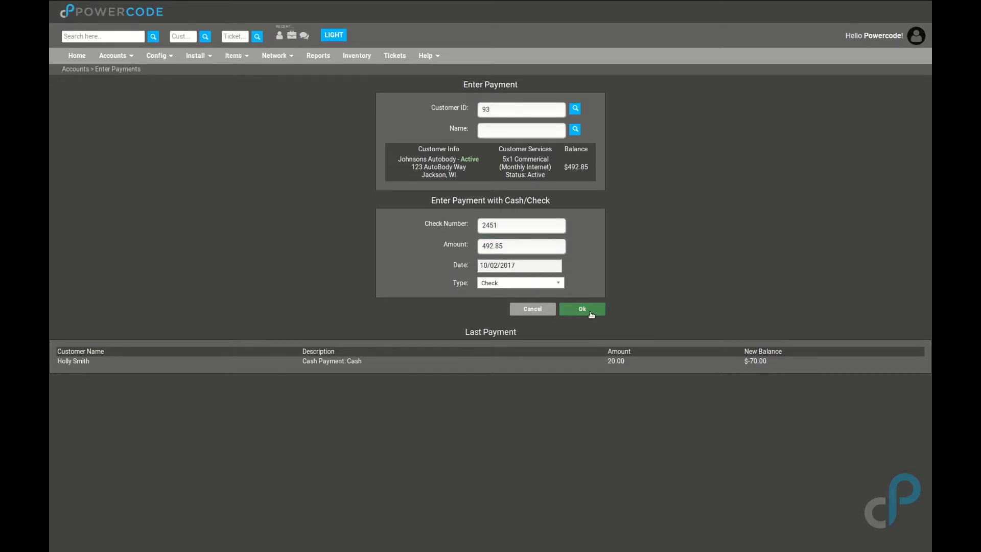
click(581, 309)
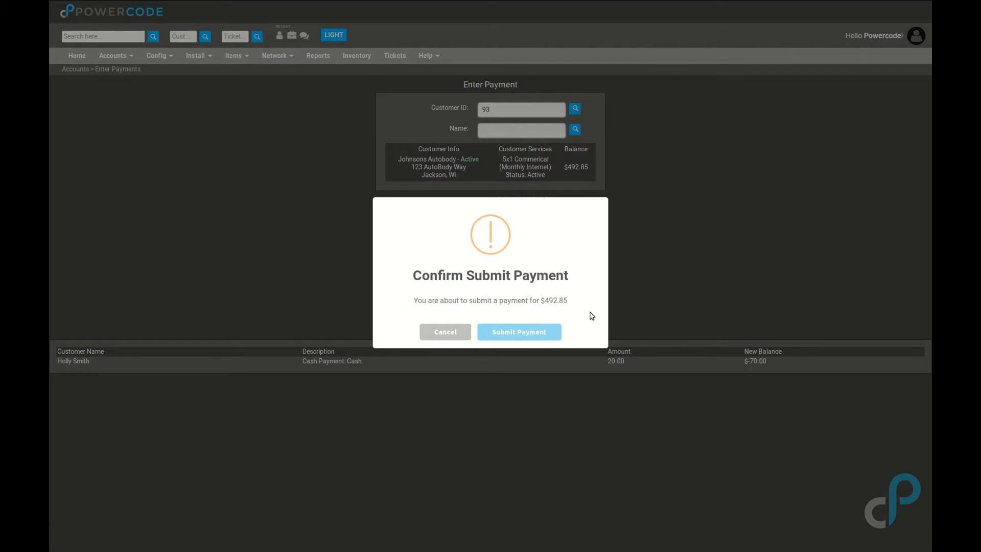
Step: Confirm the $492.85 check payment, then view the payment Type options
click(519, 331)
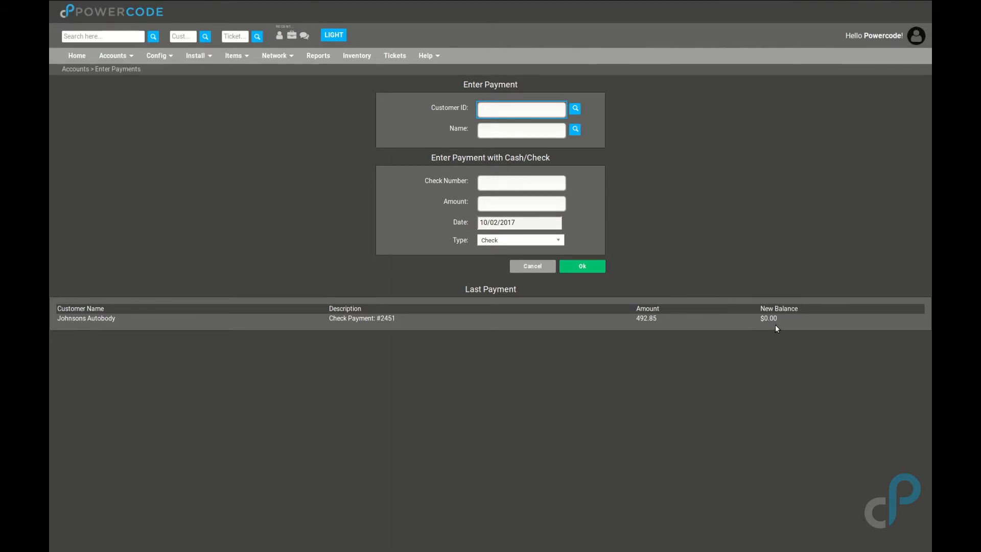
click(519, 239)
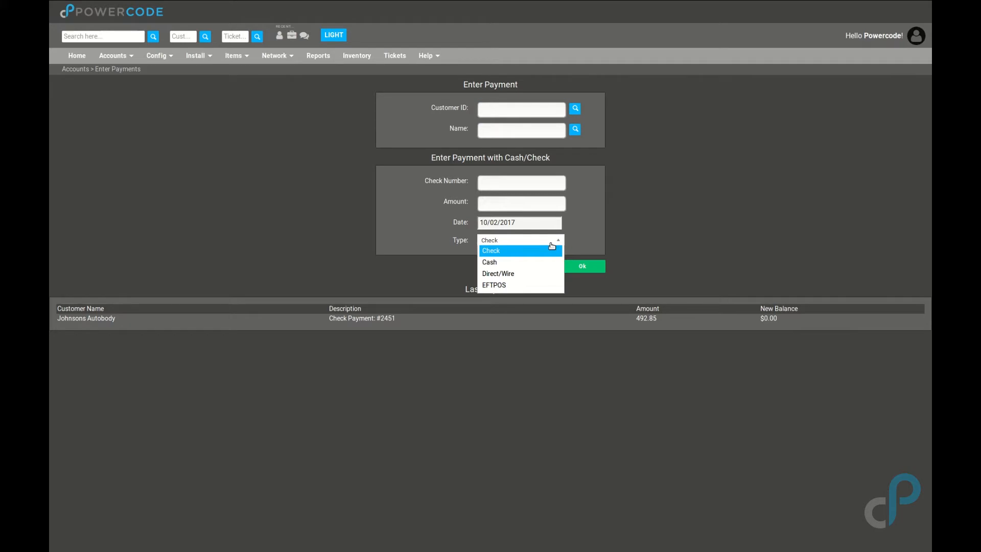